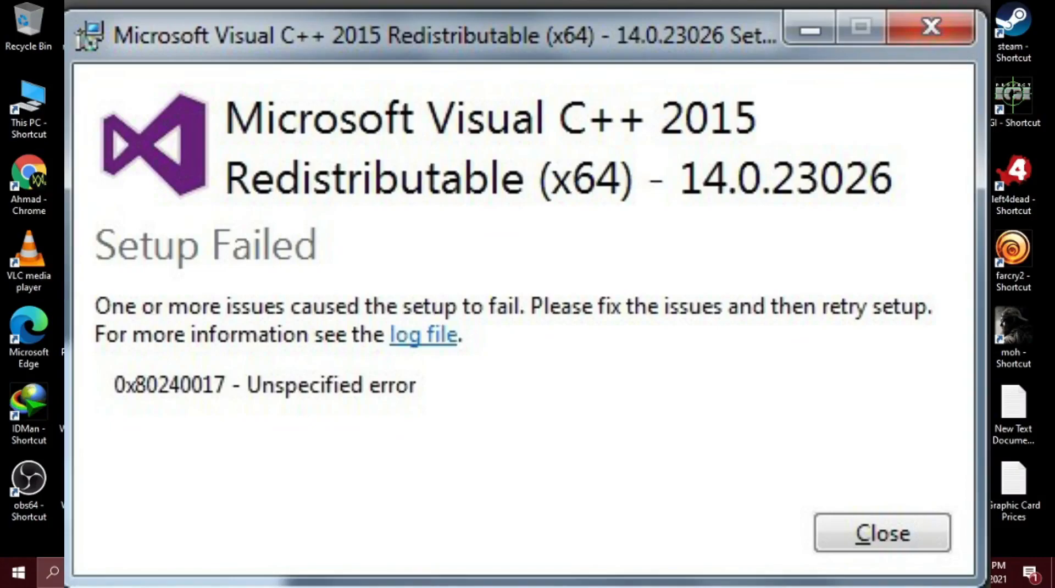
# Dismiss the Visual C++ 2015 Redistributable Setup Failed dialog (error 0x80240017)
pyautogui.click(883, 532)
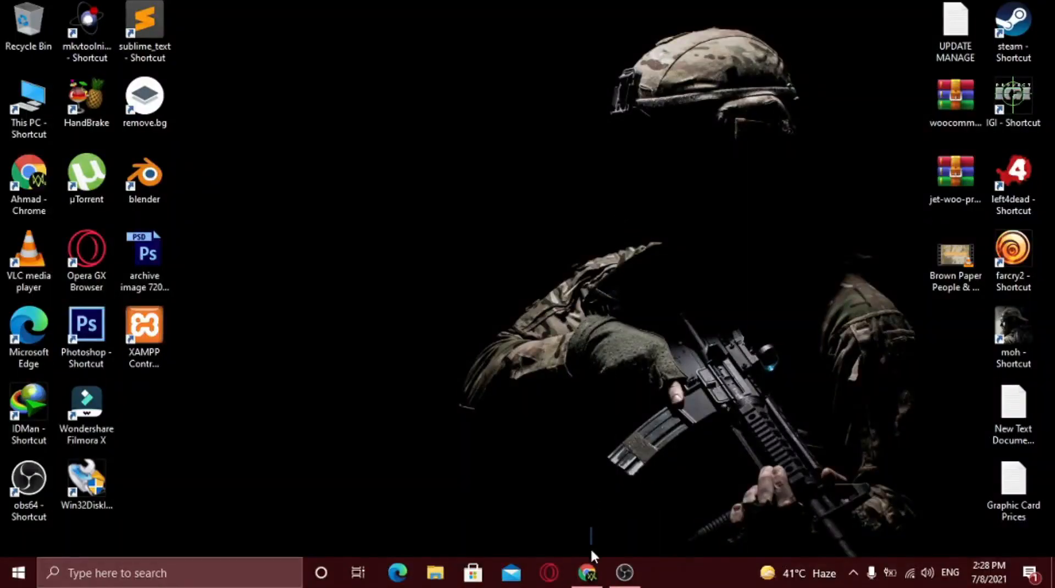
# Request the free Windows 7 Service Pack 1 download from Softonic's page in Chrome
pyautogui.click(587, 572)
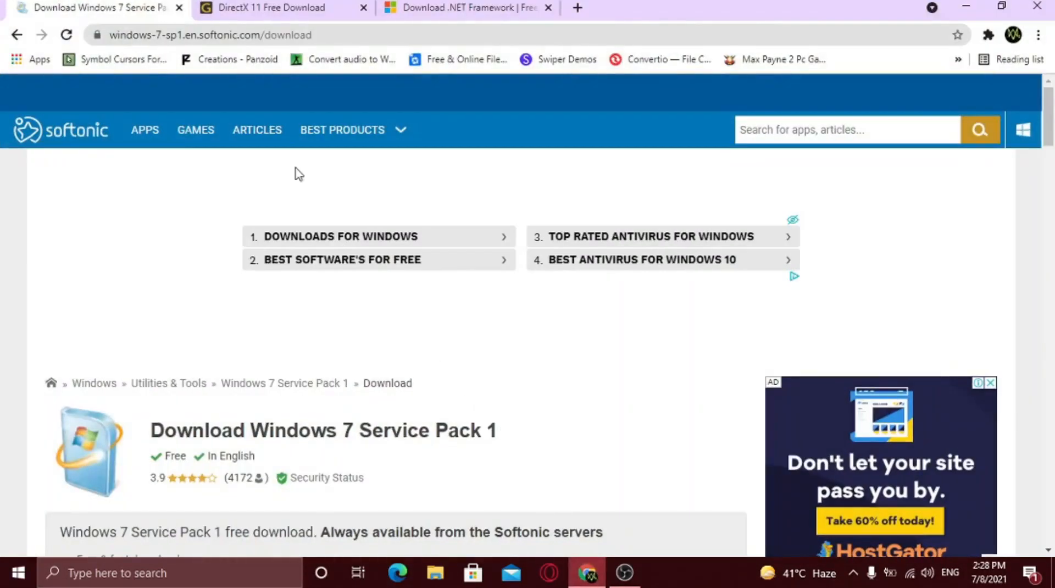
pyautogui.click(209, 34)
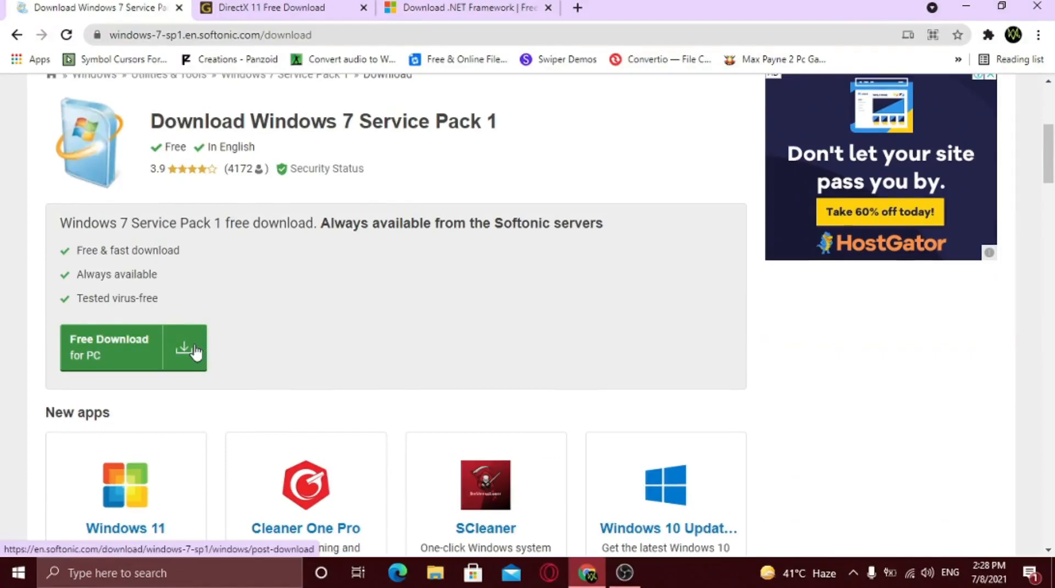
pyautogui.click(133, 348)
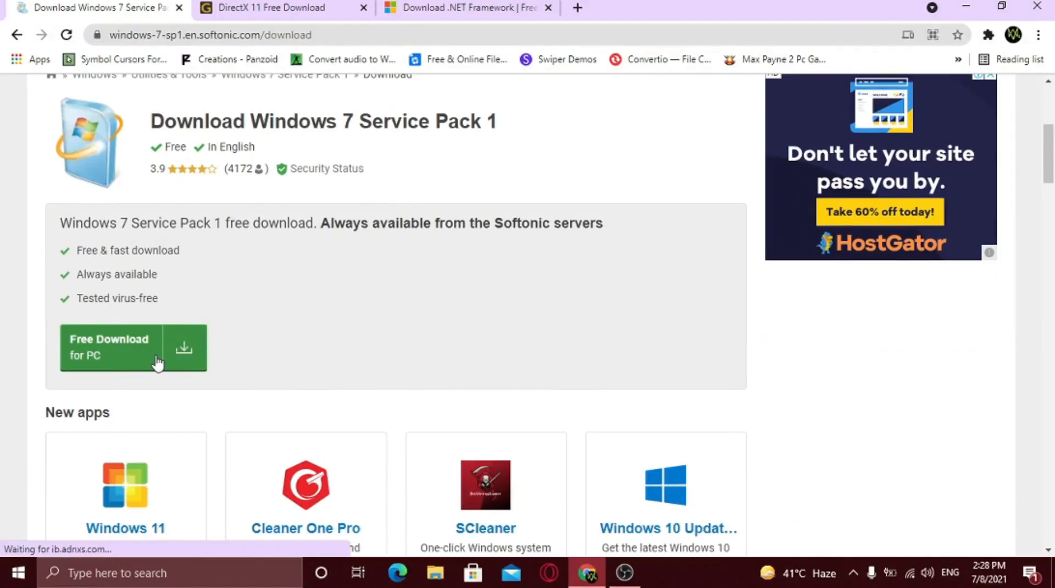
pyautogui.click(133, 348)
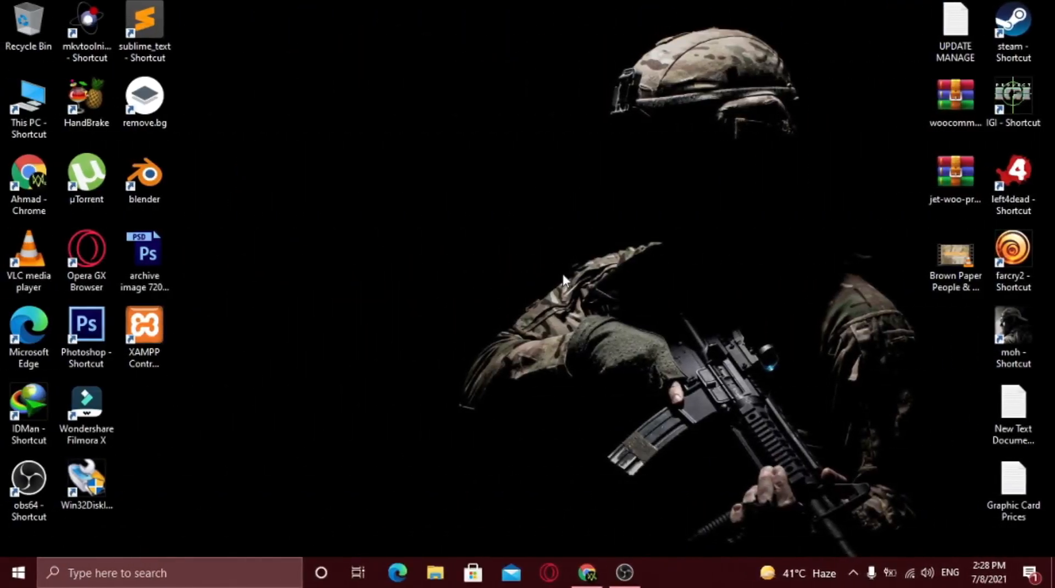
pyautogui.moveTo(330, 500)
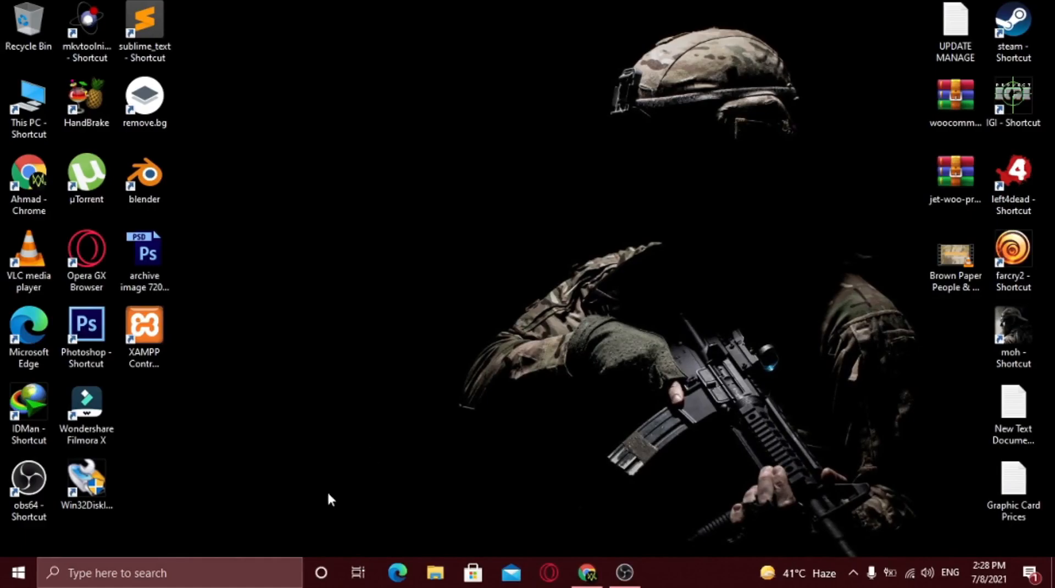
# Repair Microsoft Visual C++ 2015-2019 Redistributable (x64) from Programs and Features via its Change option
pyautogui.write('cont')
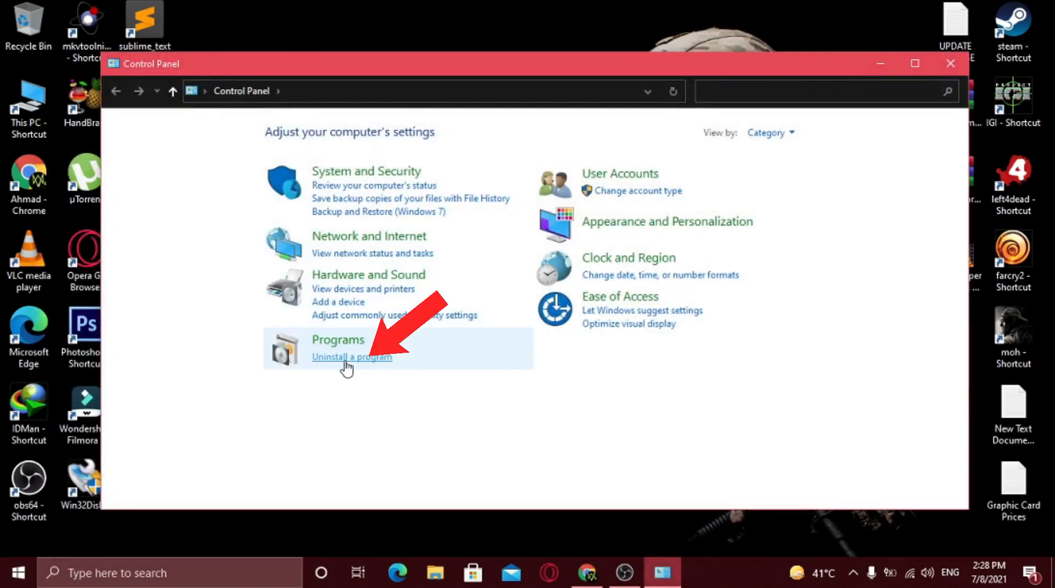
pyautogui.click(352, 356)
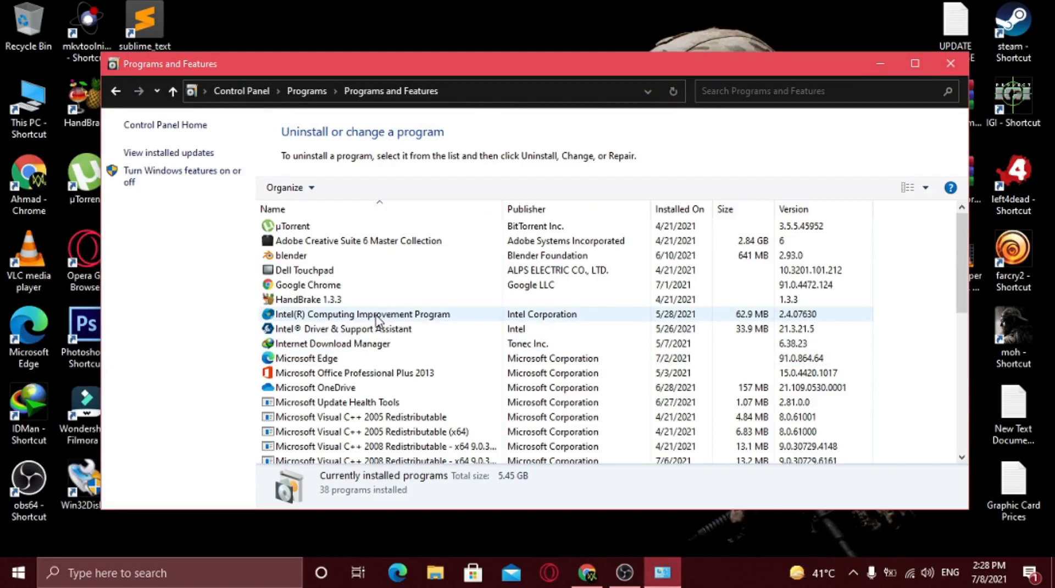
pyautogui.scroll(-3)
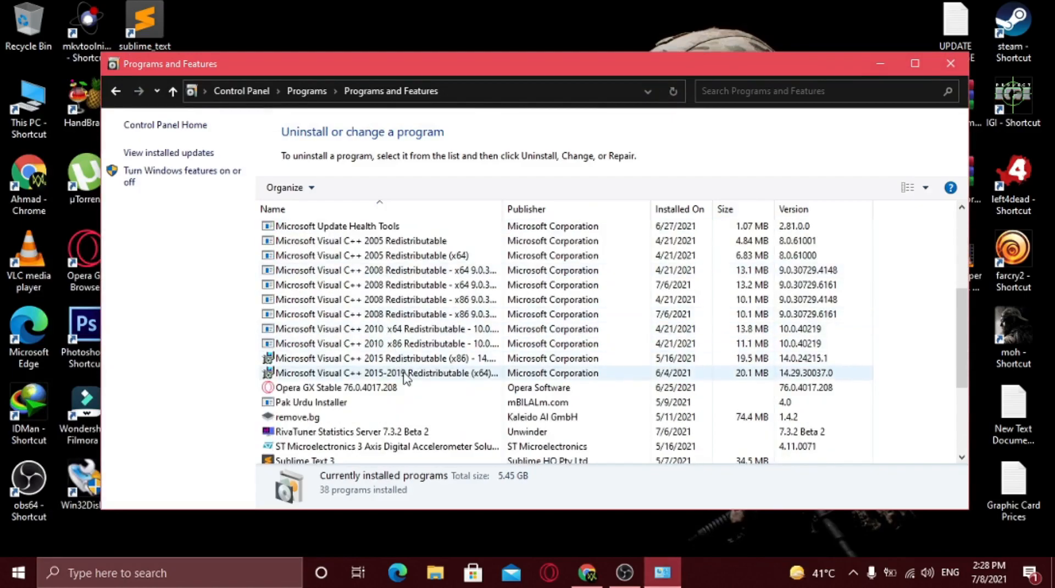
pyautogui.click(384, 372)
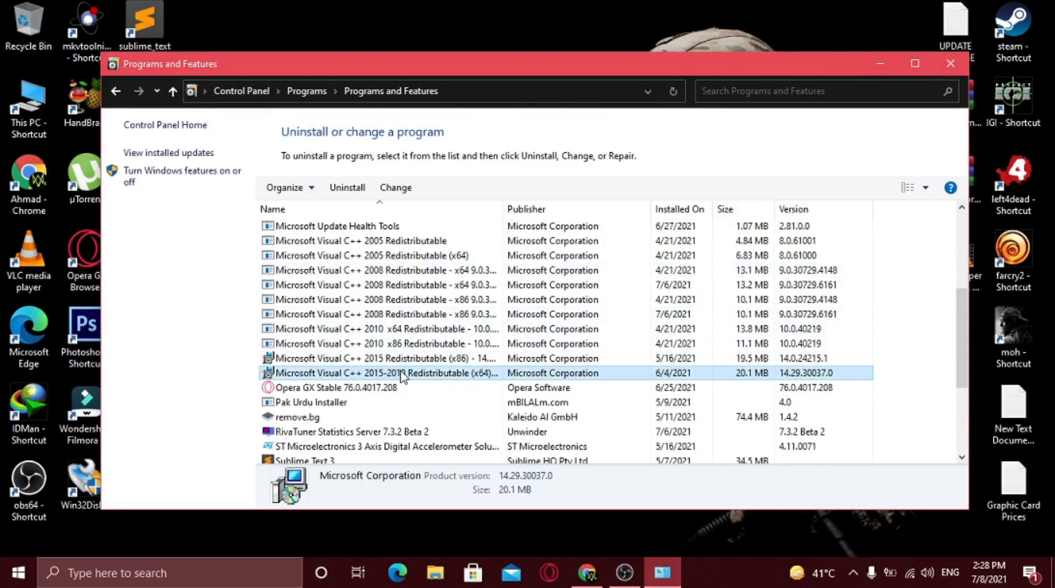
pyautogui.rightClick(400, 373)
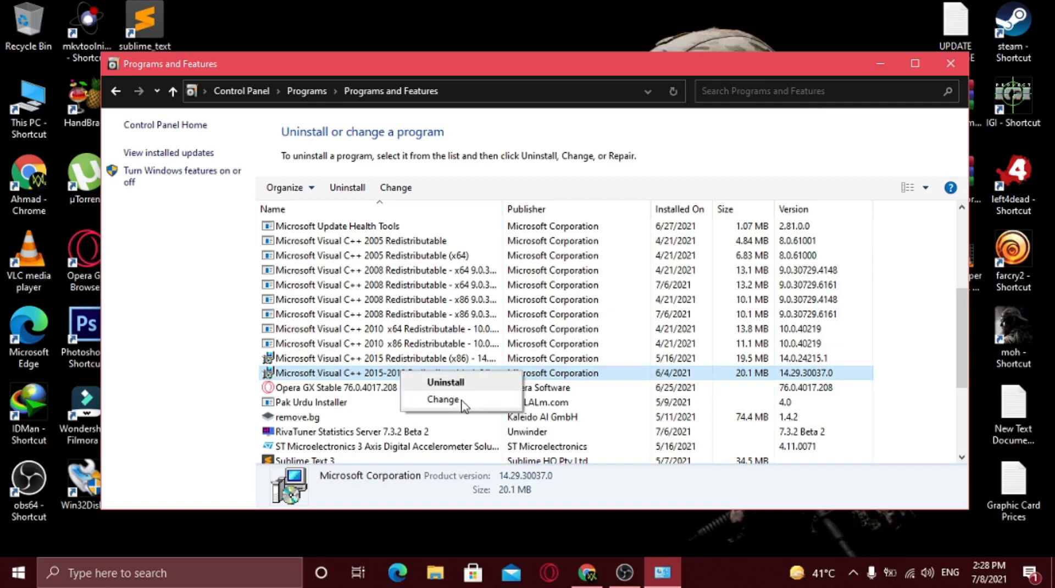
pyautogui.click(441, 399)
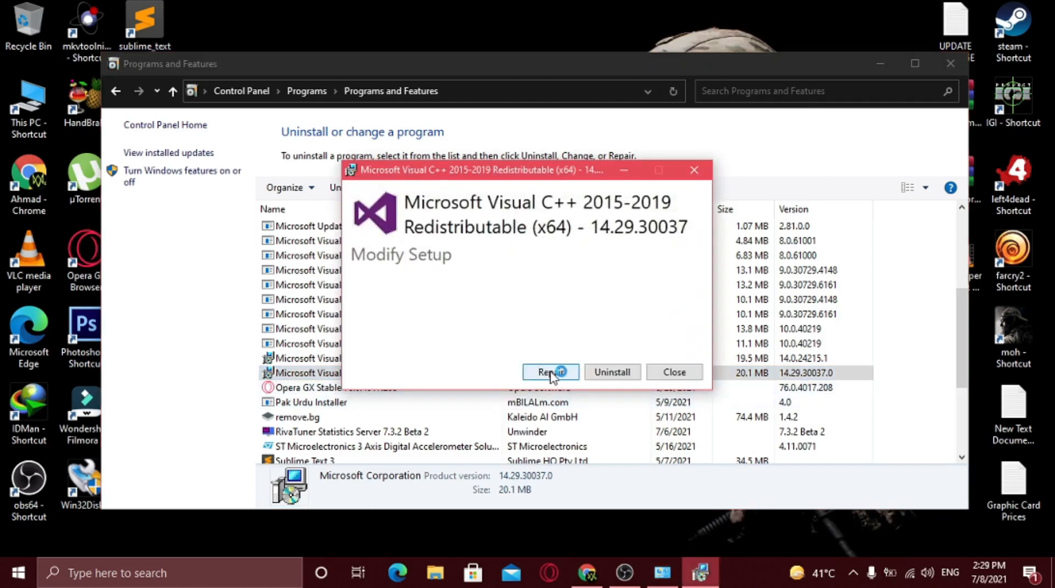
pyautogui.click(550, 373)
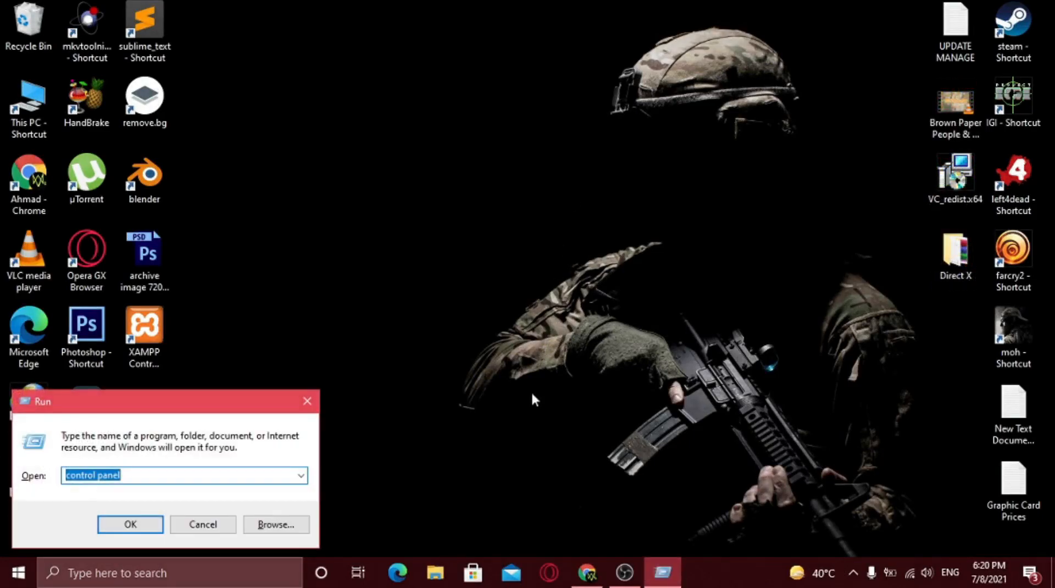
# Reopen Programs and Features and confirm the redistributable shows a 7/8/2021 install date
pyautogui.click(130, 524)
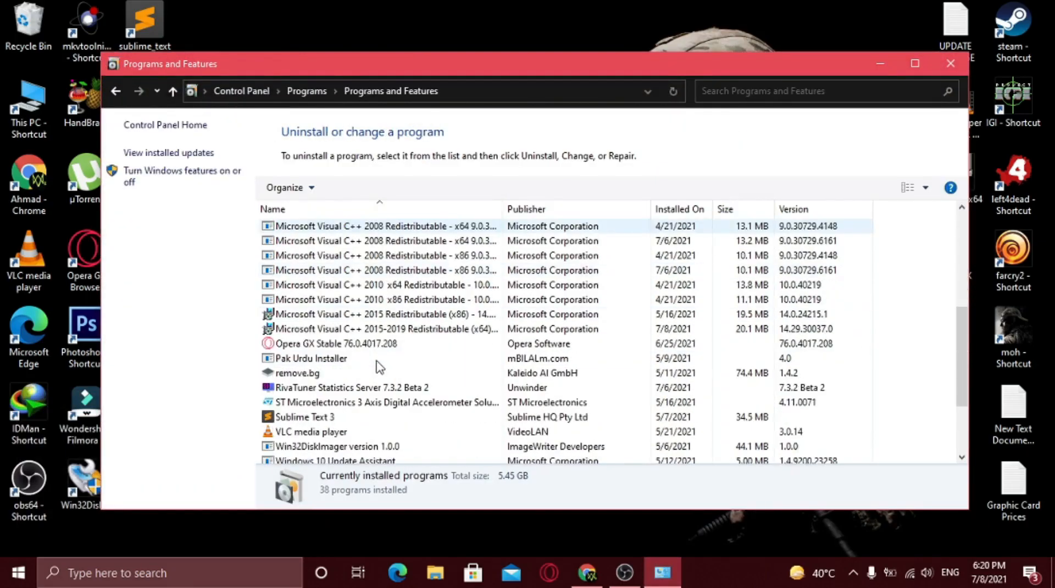
pyautogui.click(384, 329)
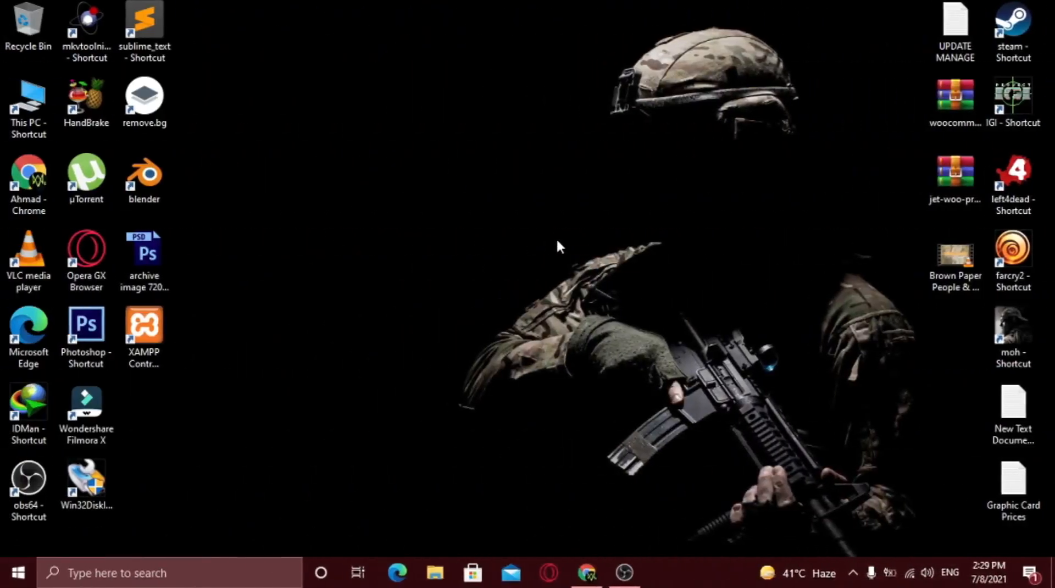
# View the System page from This PC confirming Windows 10 Pro 64-bit, then close it
pyautogui.click(435, 573)
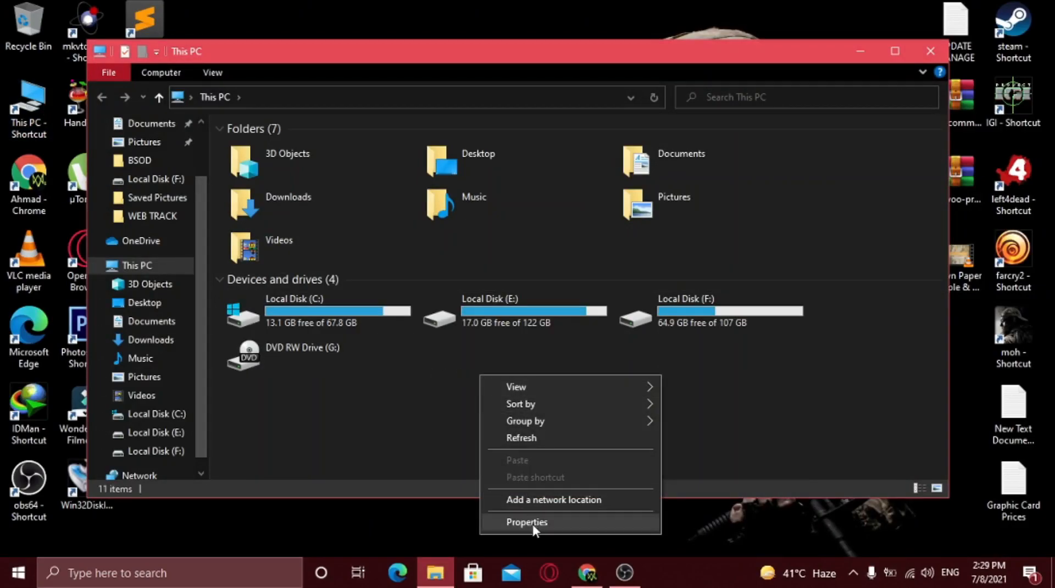
pyautogui.click(527, 521)
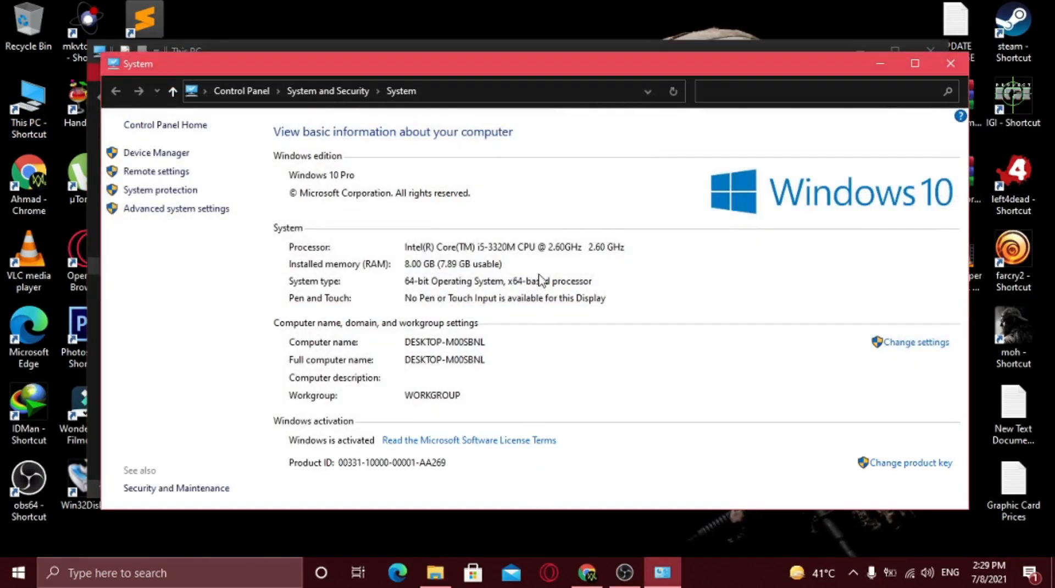
pyautogui.moveTo(428, 292)
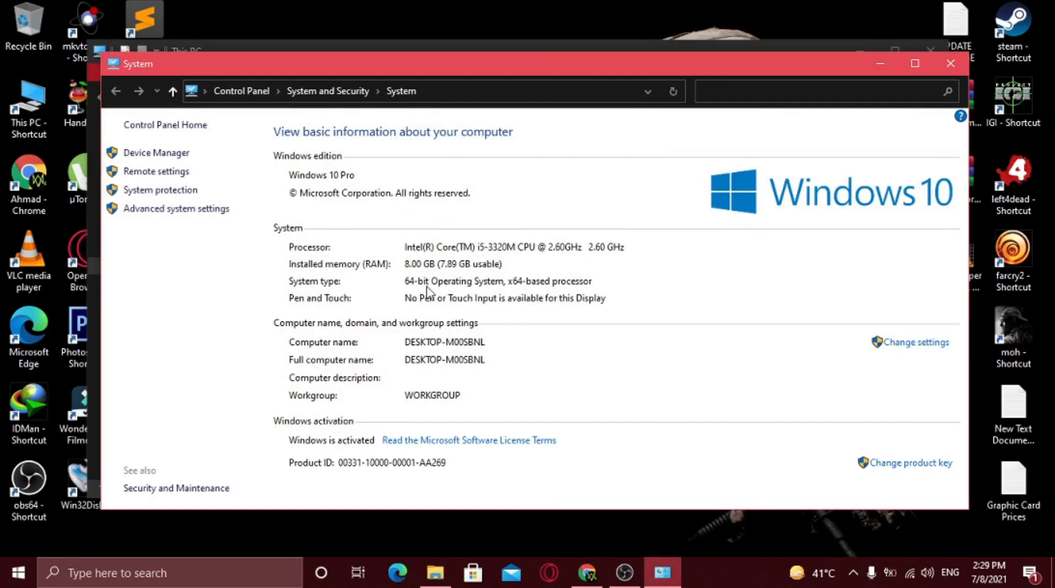
pyautogui.moveTo(447, 299)
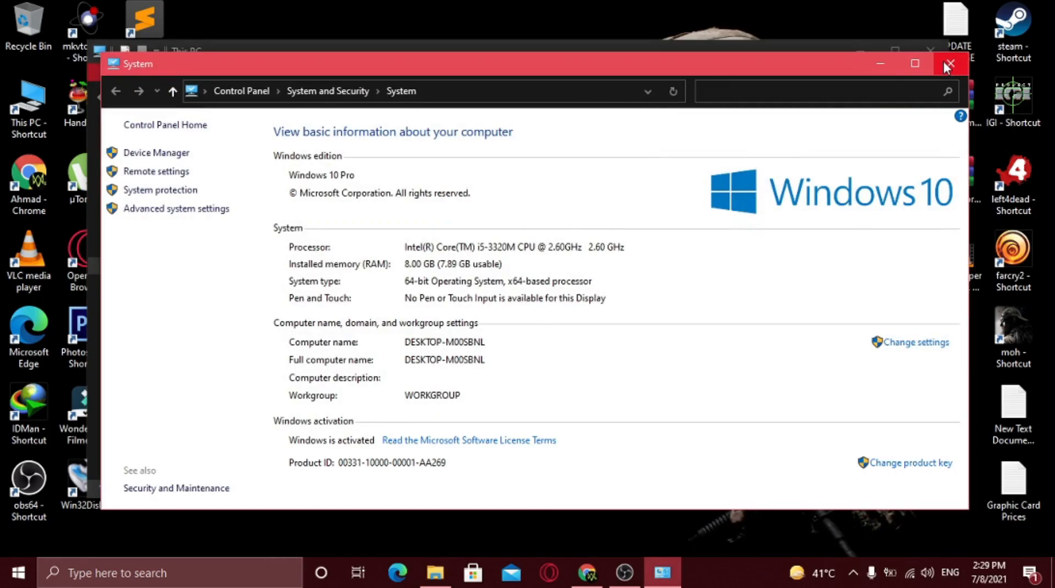
pyautogui.click(949, 64)
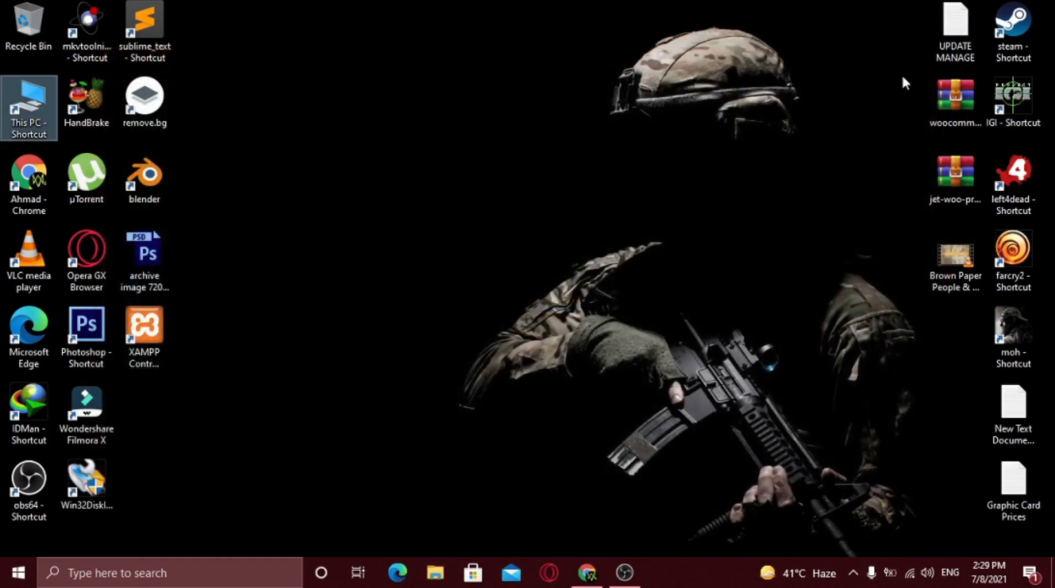
# Find Microsoft's latest supported Visual C++ downloads page via Google and download VC_redist.x64.exe
pyautogui.click(587, 574)
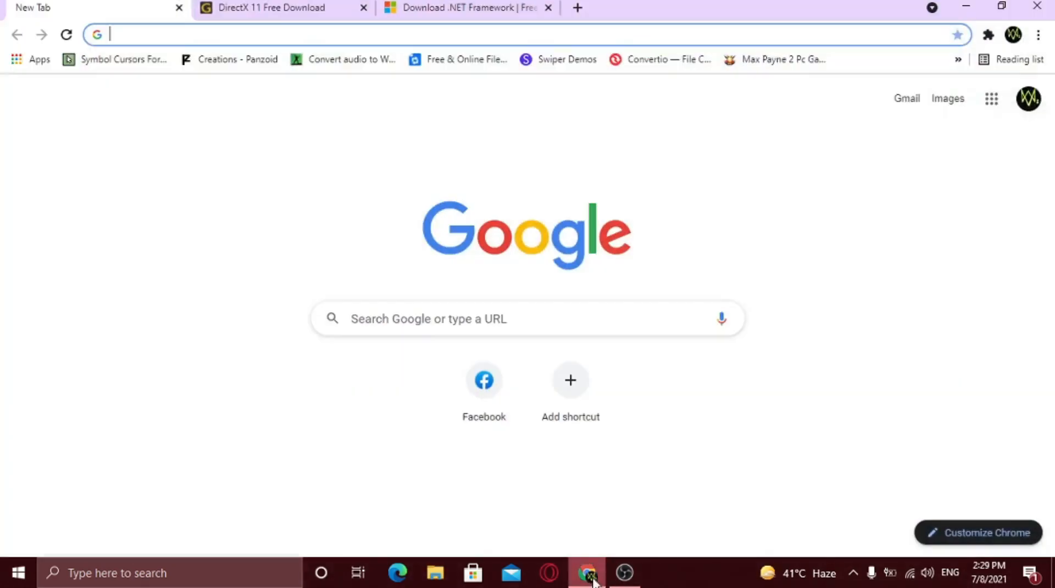
pyautogui.write('m')
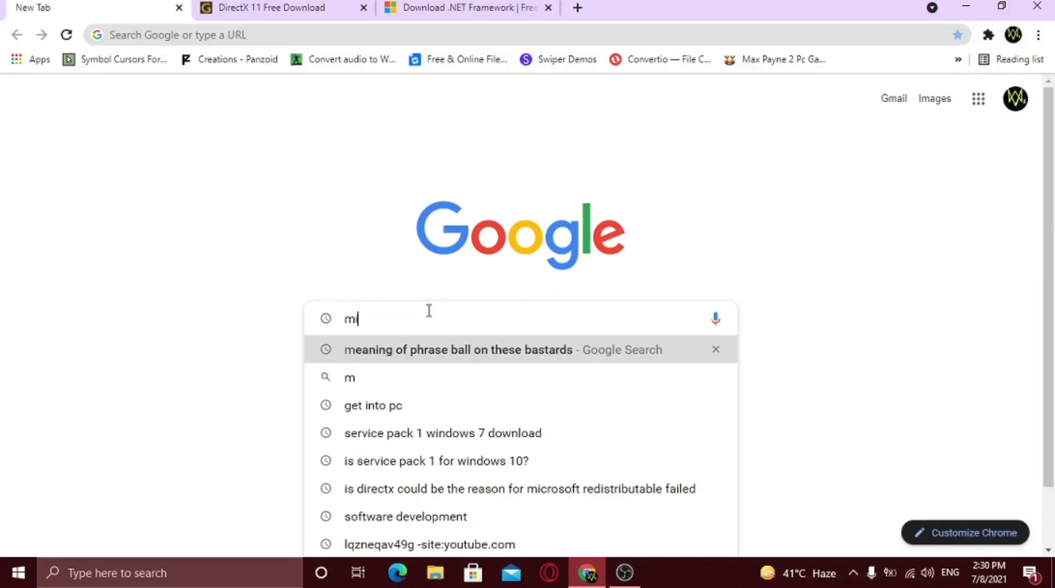
pyautogui.write('icrosoft redistributable c++ download')
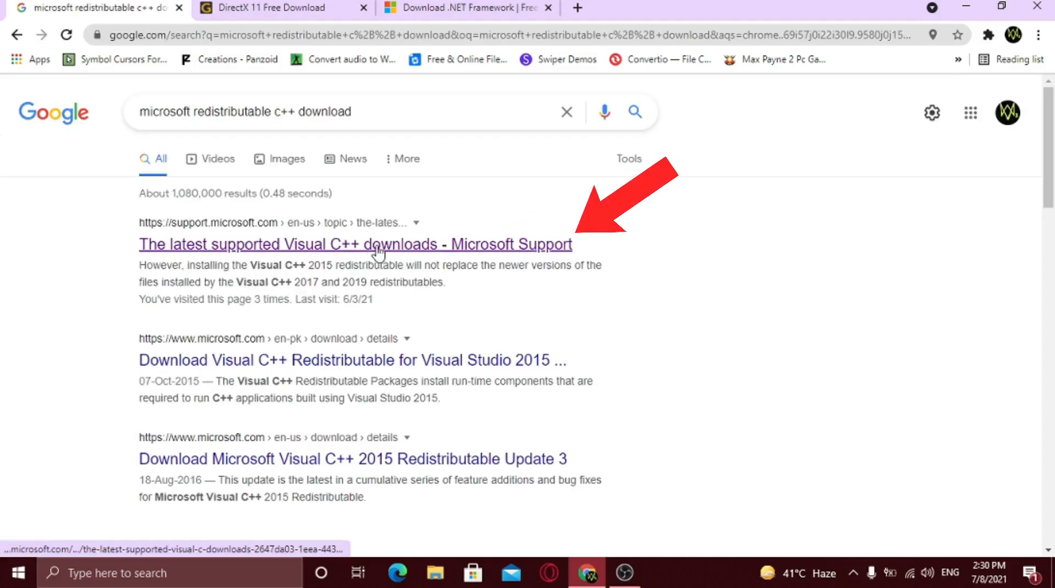
pyautogui.click(355, 244)
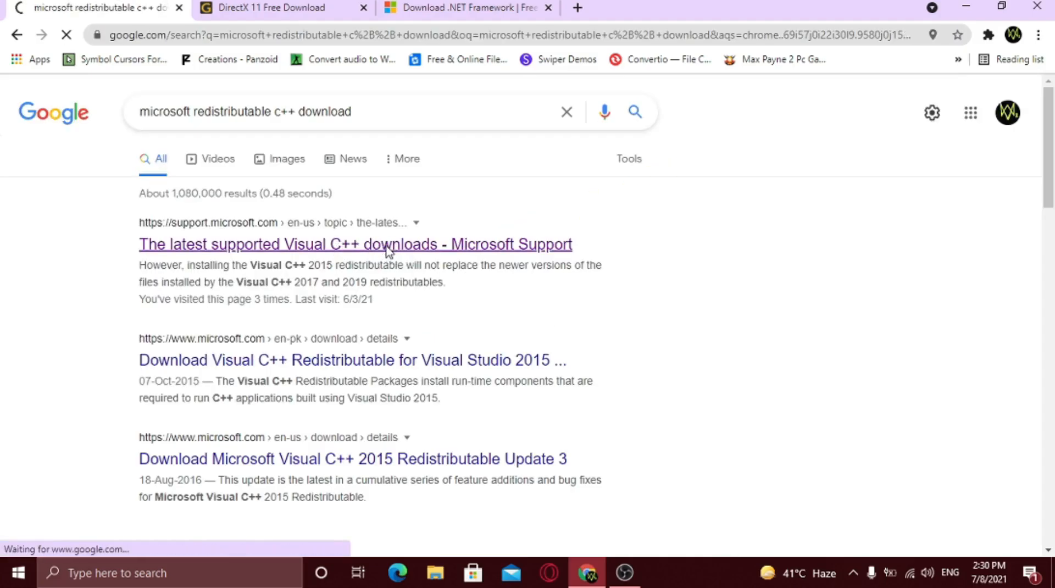
pyautogui.click(355, 244)
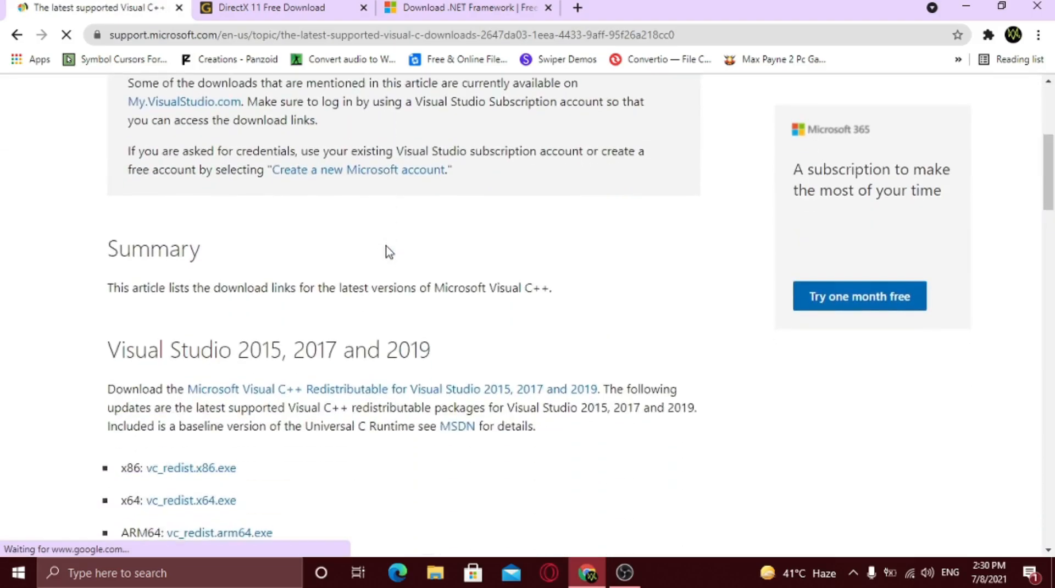
pyautogui.scroll(-3)
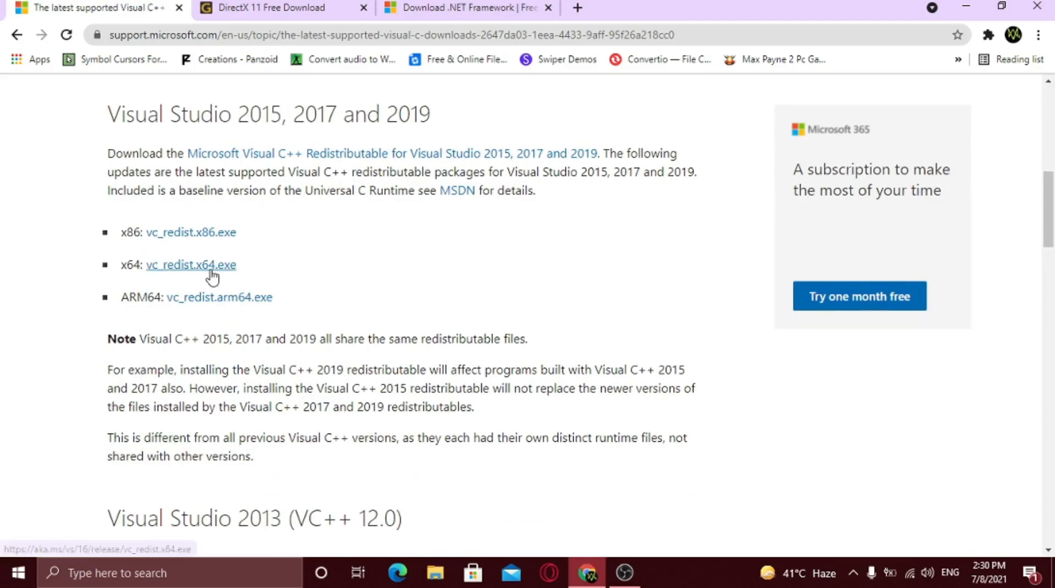
pyautogui.click(190, 265)
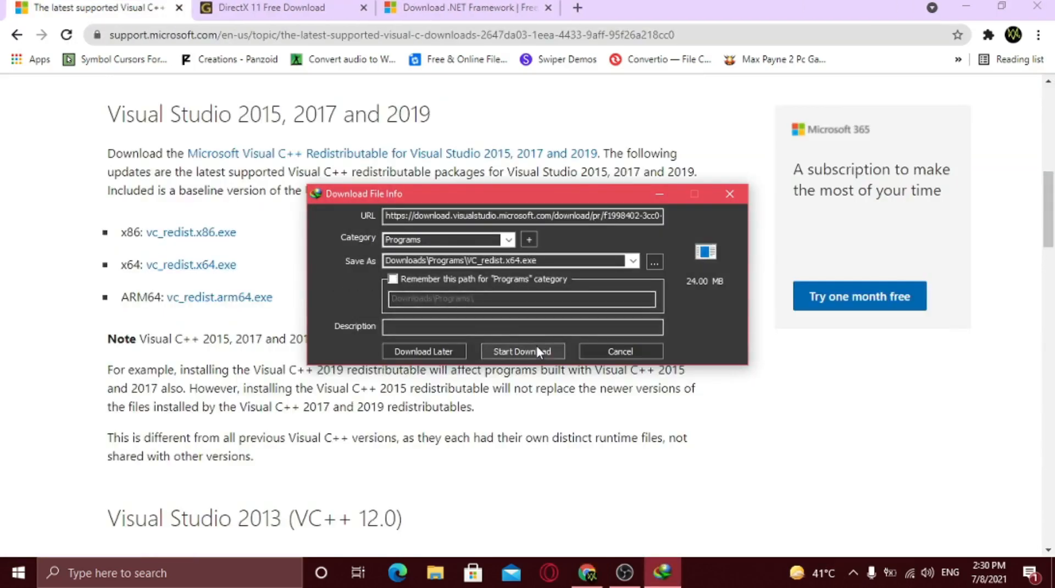
pyautogui.click(522, 351)
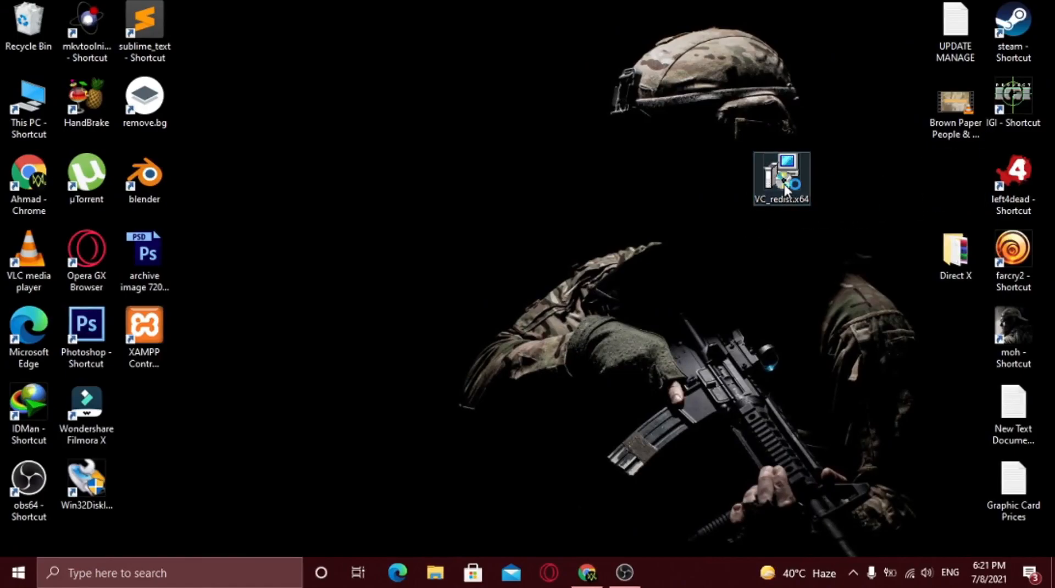
# Run VC_redist.x64 to install Visual C++ 2015-2019 Redistributable (x64) 14.29.30037 until Setup Successful
pyautogui.doubleClick(780, 178)
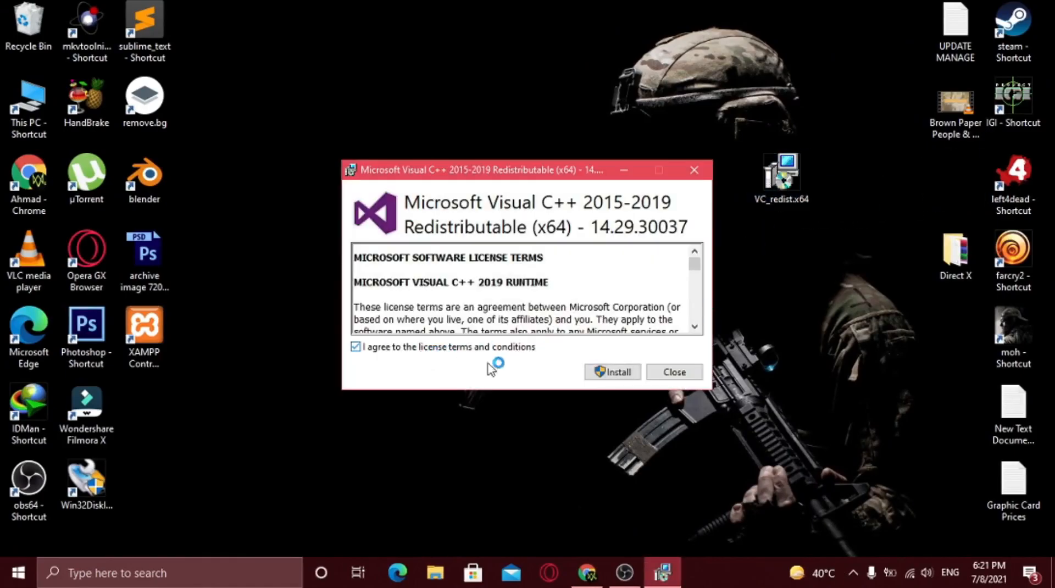
pyautogui.click(612, 372)
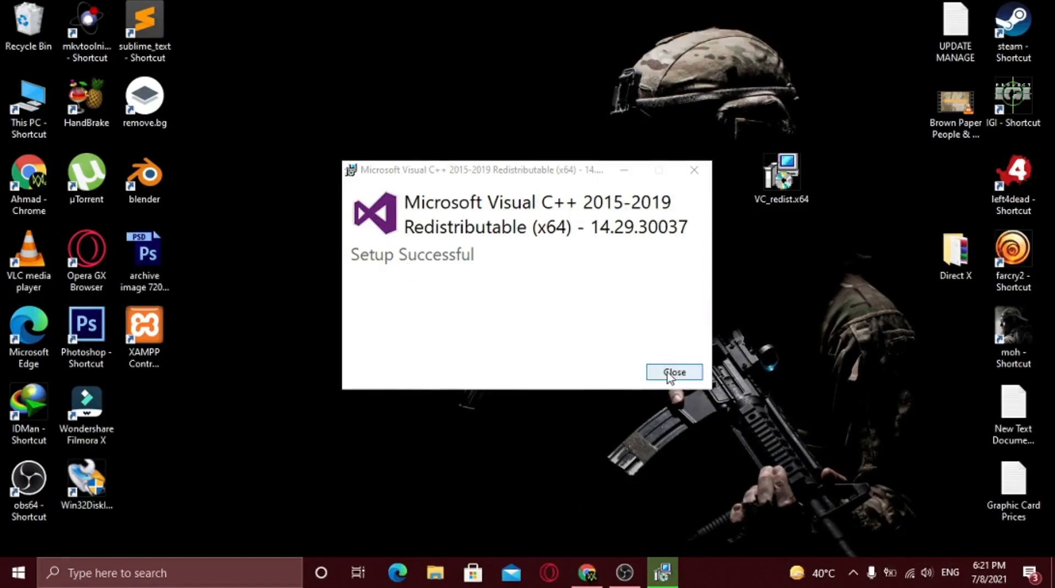
pyautogui.click(673, 373)
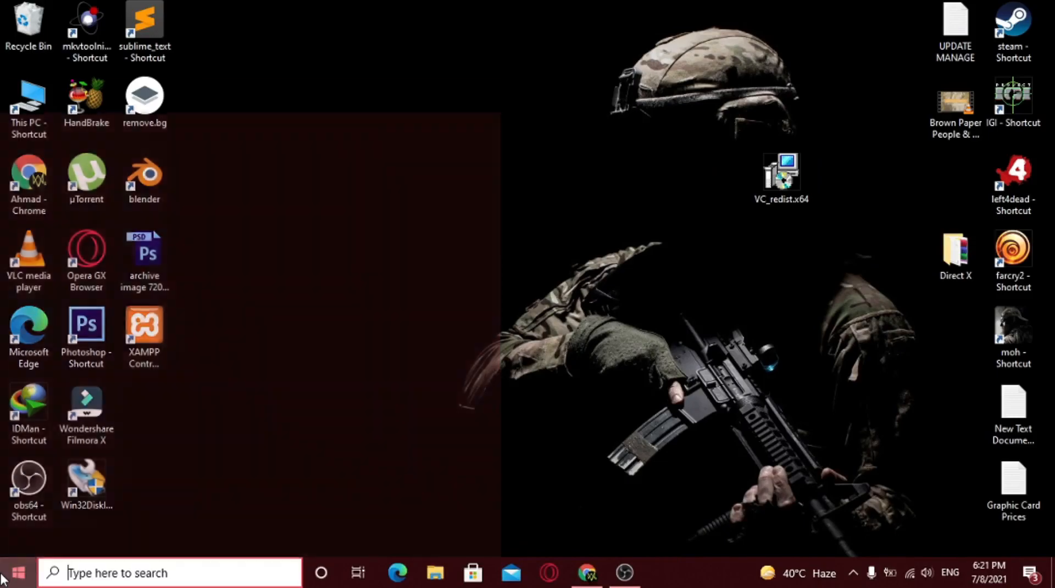
# Show the Windows Update page listing pending updates including the 2021-07 Cumulative Update KB5004945
pyautogui.click(13, 572)
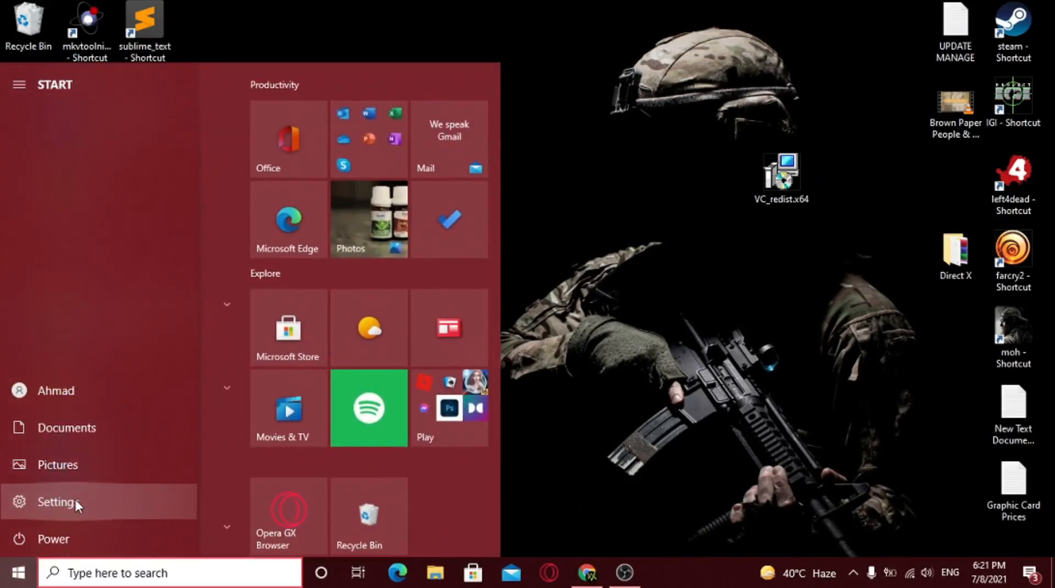
pyautogui.click(57, 503)
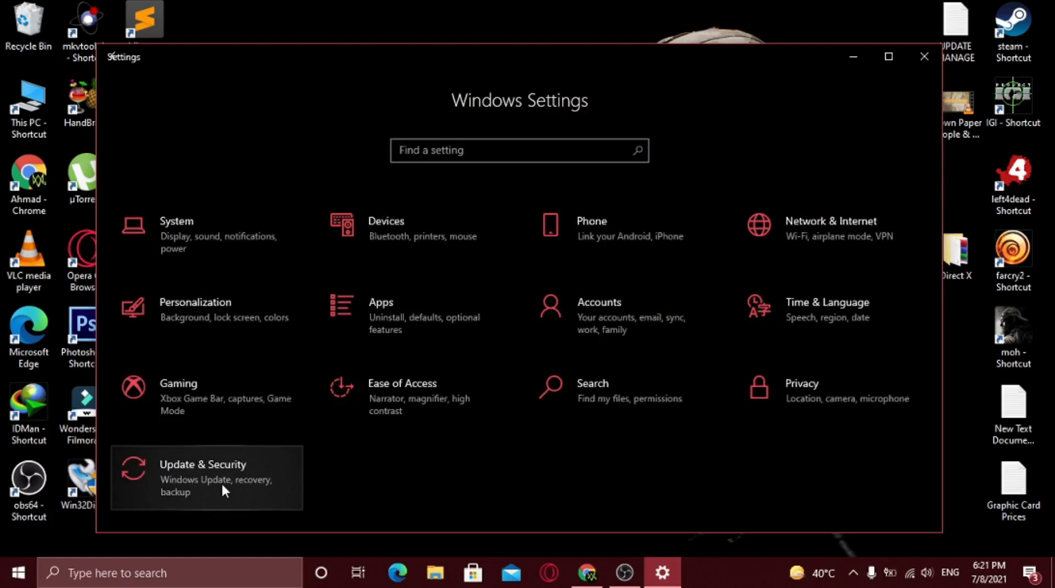
pyautogui.click(203, 475)
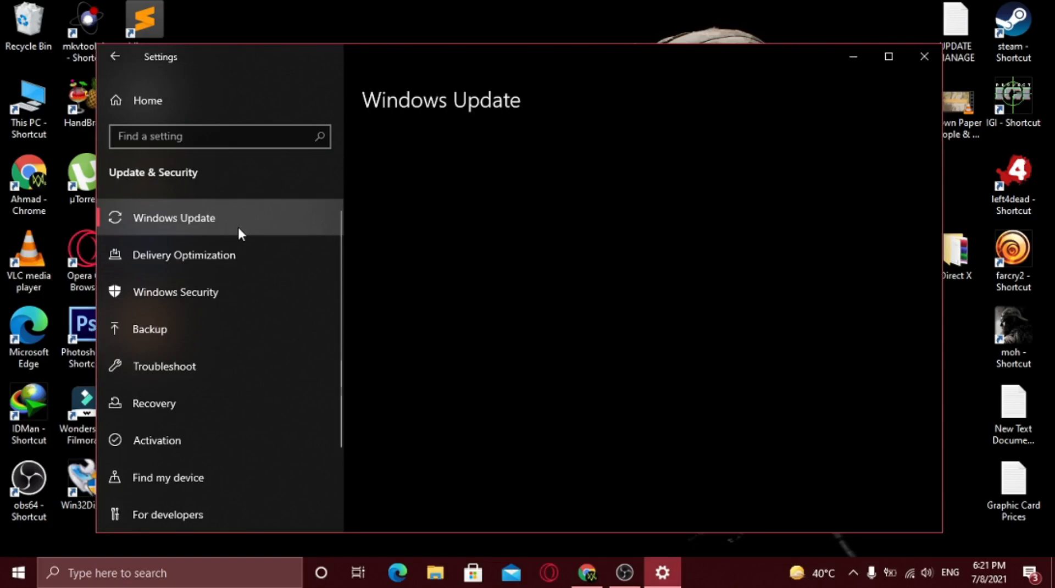
pyautogui.click(174, 218)
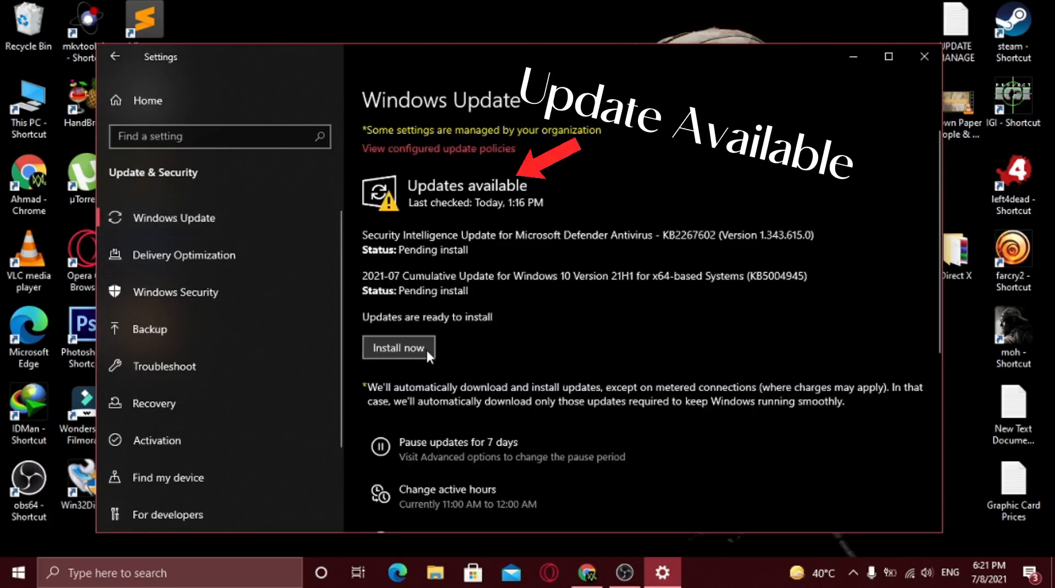